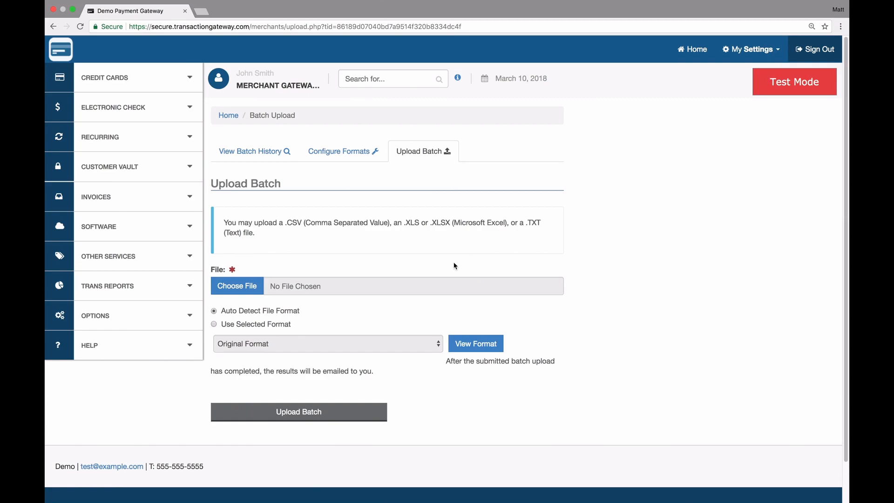
{"action": "mouse_move", "coordinate": [308, 241]}
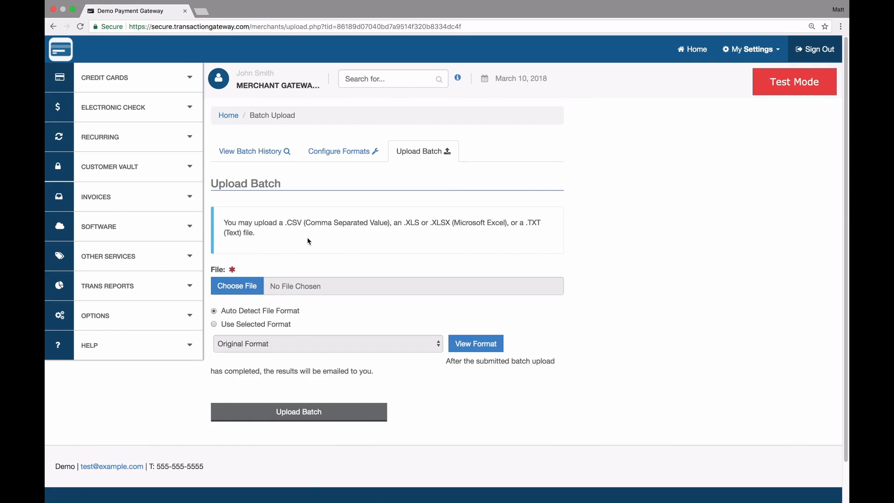
{"action": "mouse_move", "coordinate": [535, 236]}
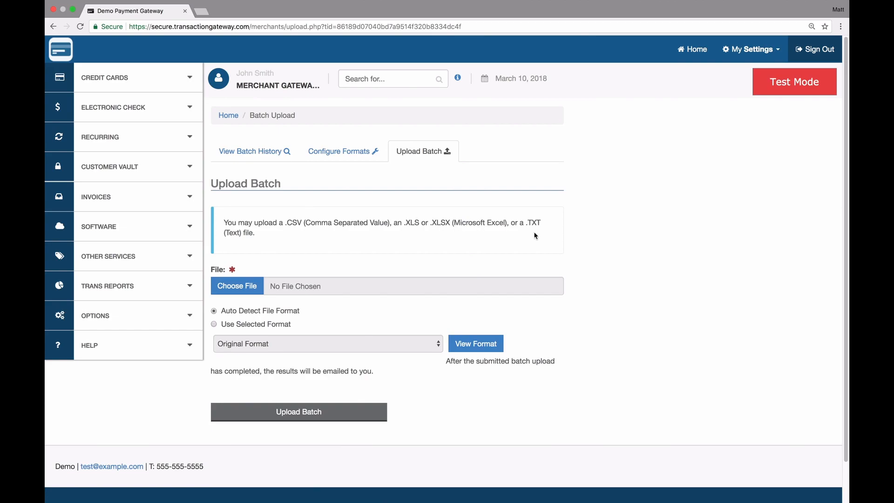
{"action": "mouse_move", "coordinate": [543, 233]}
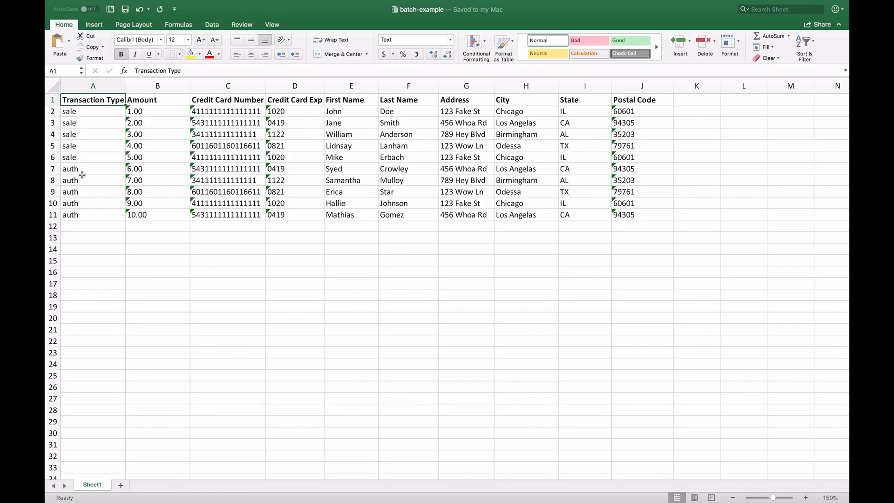
- Review the header and first transaction rows of batch-example.xlsx in Excel
{"action": "left_click", "coordinate": [52, 99]}
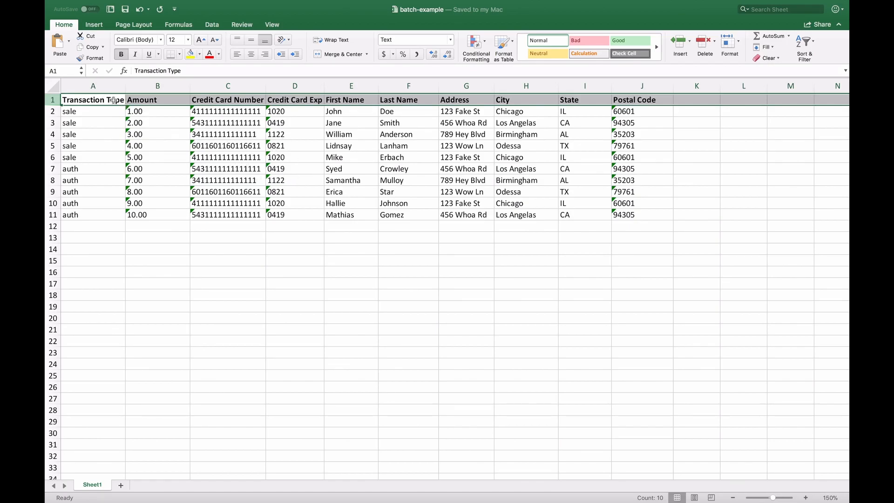
{"action": "mouse_move", "coordinate": [593, 111]}
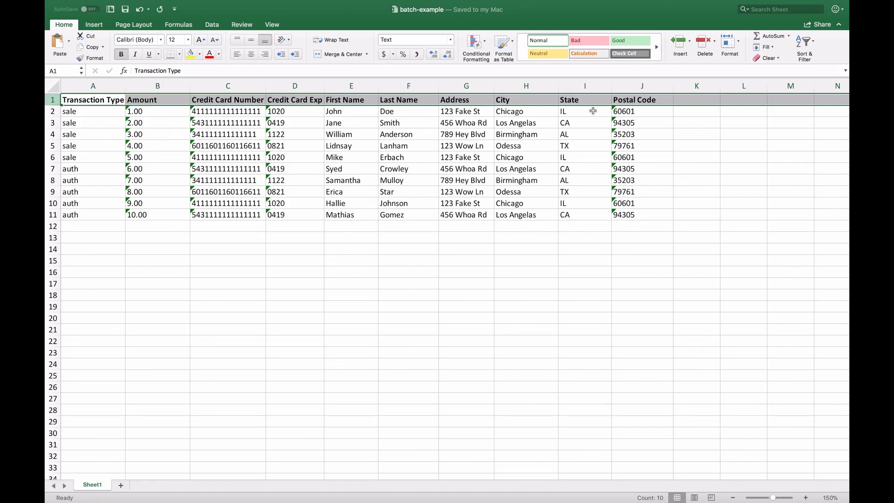
{"action": "left_click", "coordinate": [52, 111]}
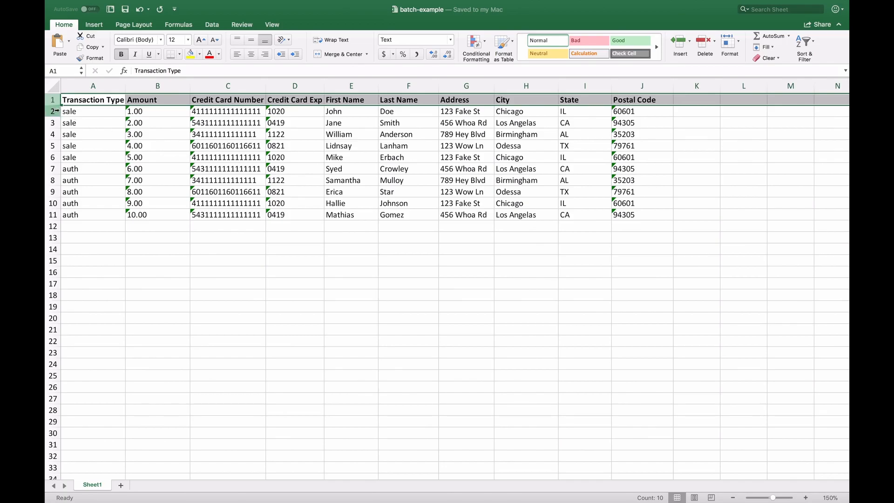
{"action": "left_click", "coordinate": [93, 123]}
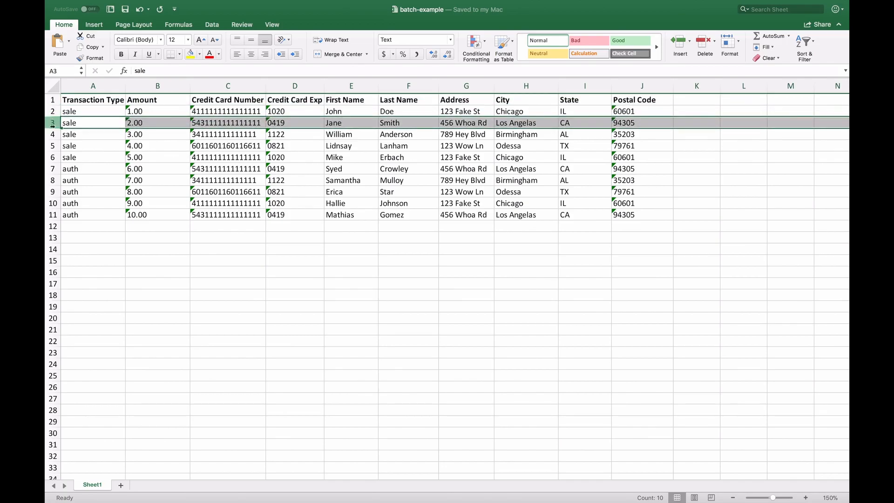
{"action": "left_click", "coordinate": [92, 135]}
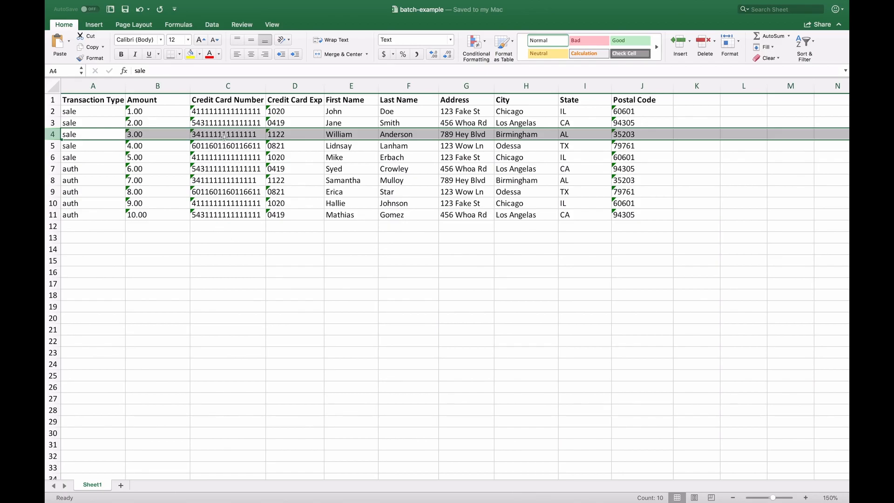
{"action": "mouse_move", "coordinate": [90, 182]}
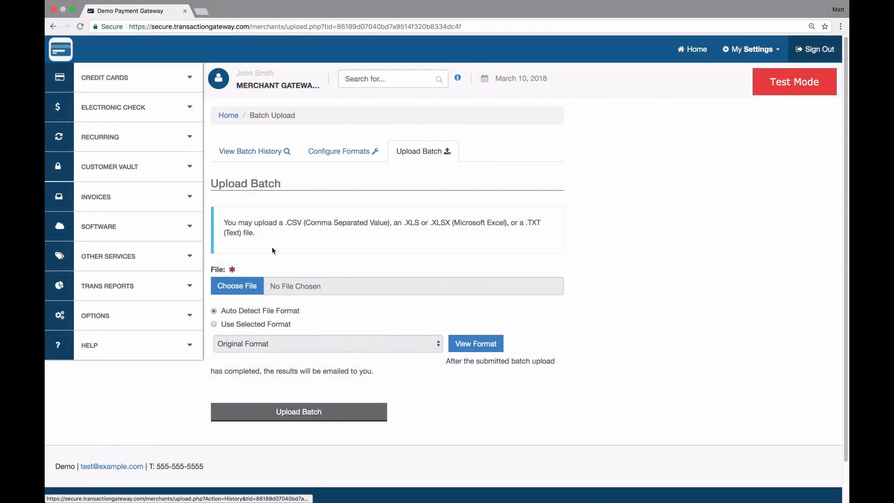
- Upload batch-example.xlsx with Auto Detect File Format selected after browsing the format choices
{"action": "left_click", "coordinate": [236, 285]}
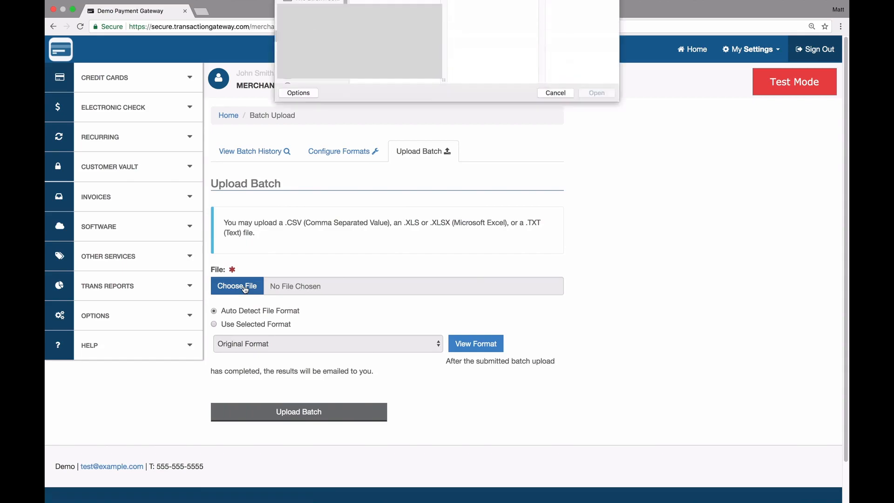
{"action": "left_click", "coordinate": [596, 92]}
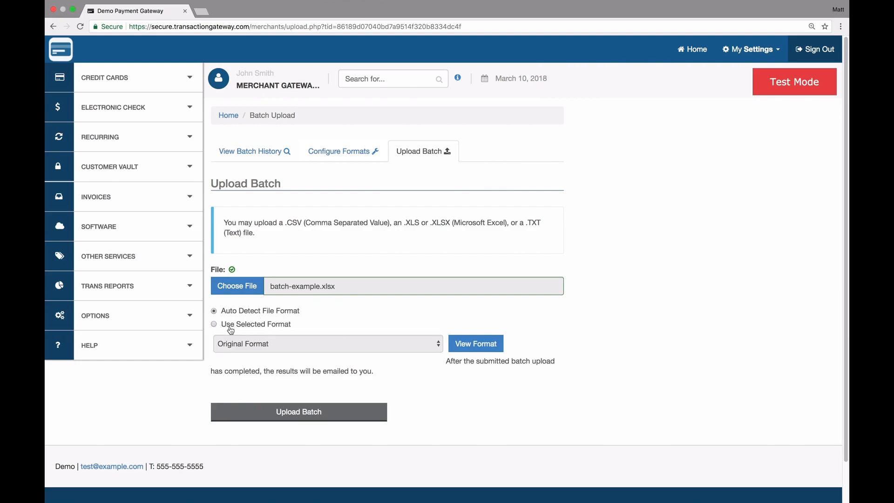
{"action": "left_click", "coordinate": [214, 324]}
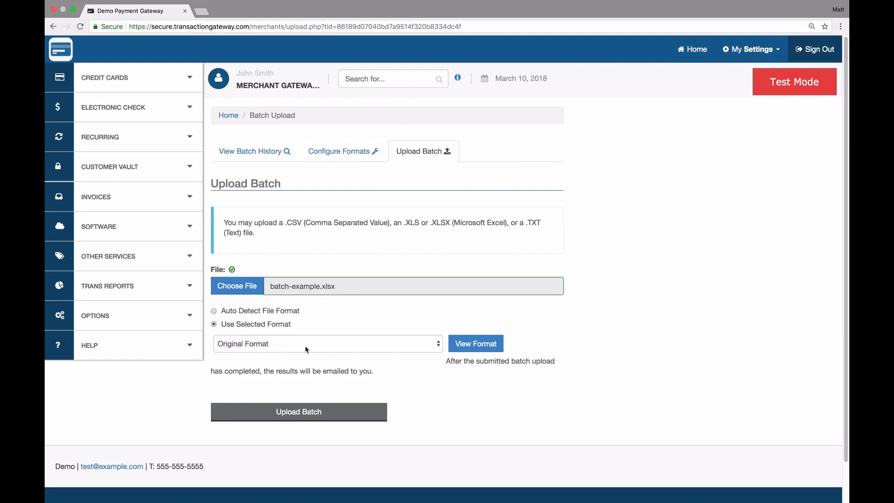
{"action": "left_click", "coordinate": [327, 343]}
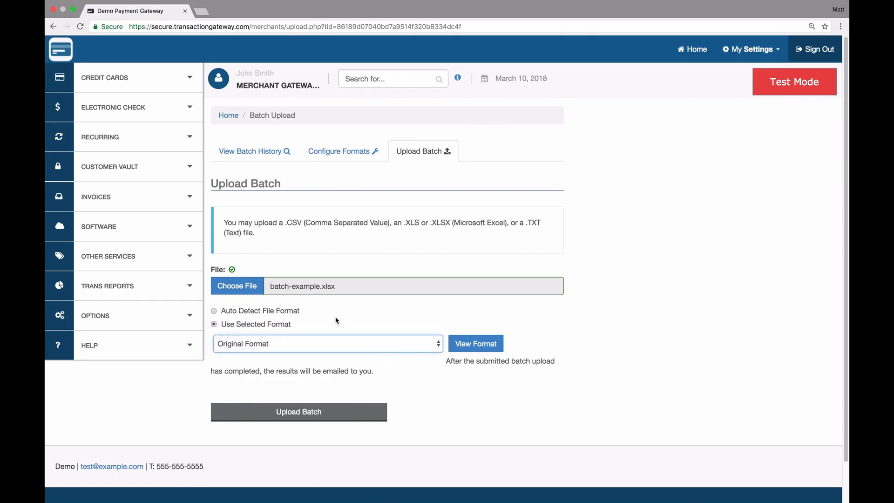
{"action": "left_click", "coordinate": [214, 311]}
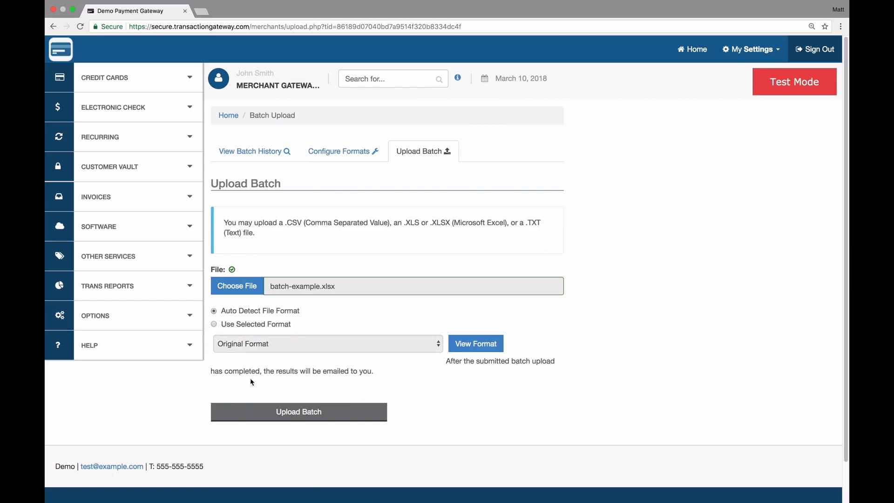
{"action": "left_click", "coordinate": [298, 411]}
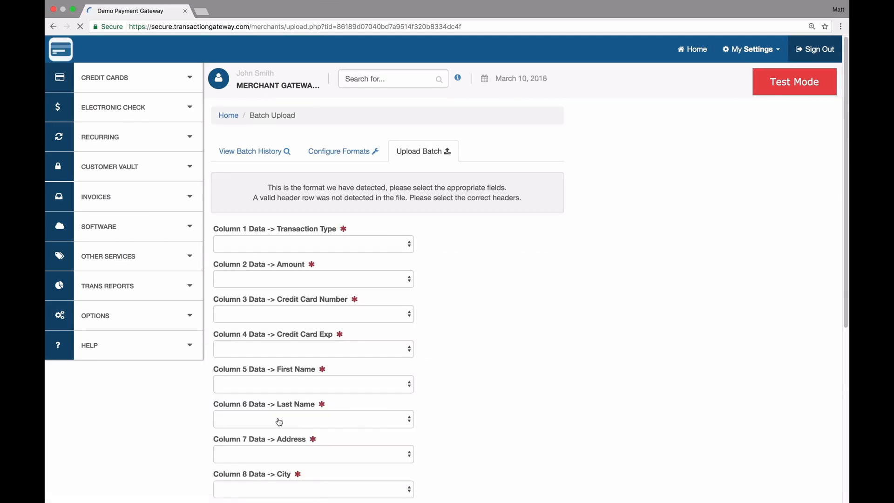
- Map Column 1 of the batch file to Transaction Type
{"action": "scroll", "scroll_direction": "down", "scroll_amount": 3}
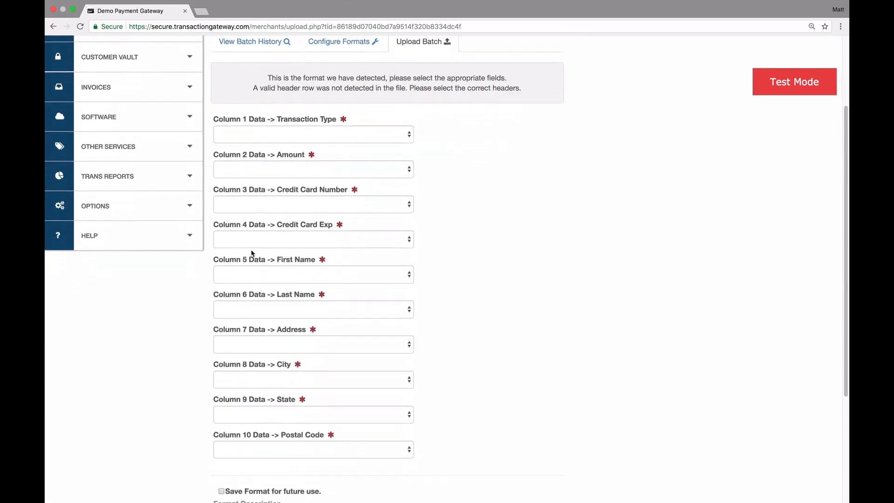
{"action": "scroll", "scroll_direction": "down", "scroll_amount": 3}
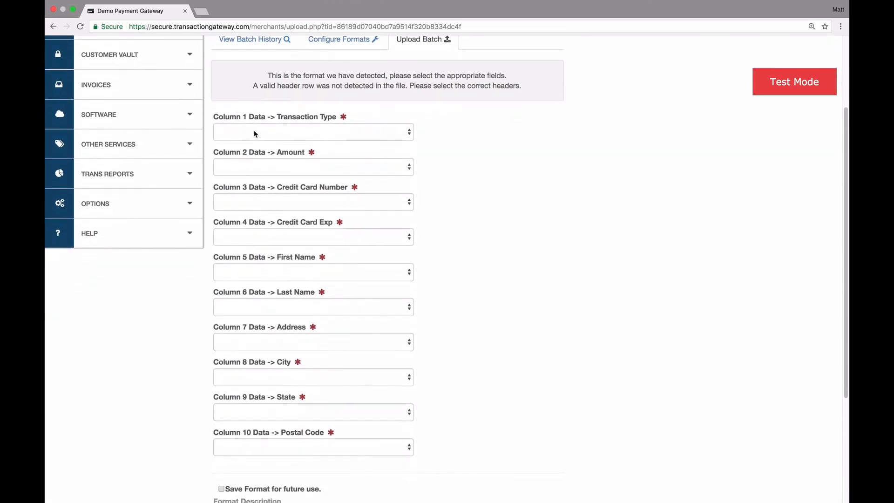
{"action": "mouse_move", "coordinate": [296, 124]}
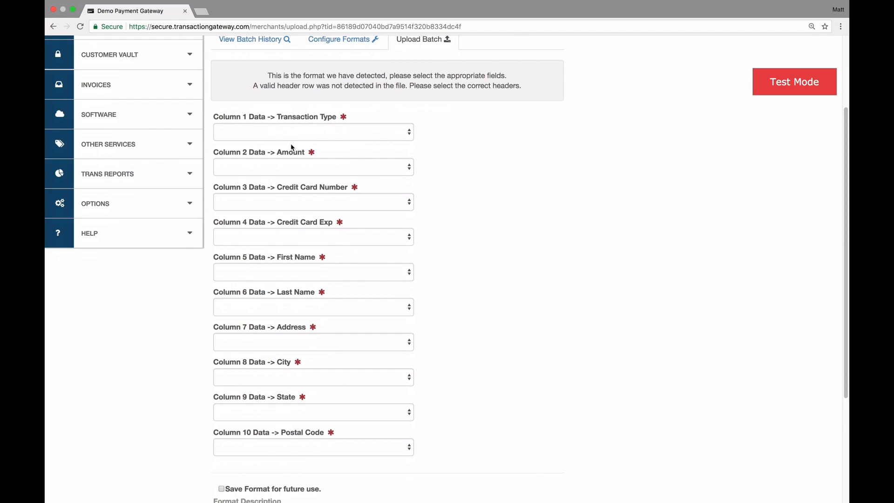
{"action": "mouse_move", "coordinate": [319, 123]}
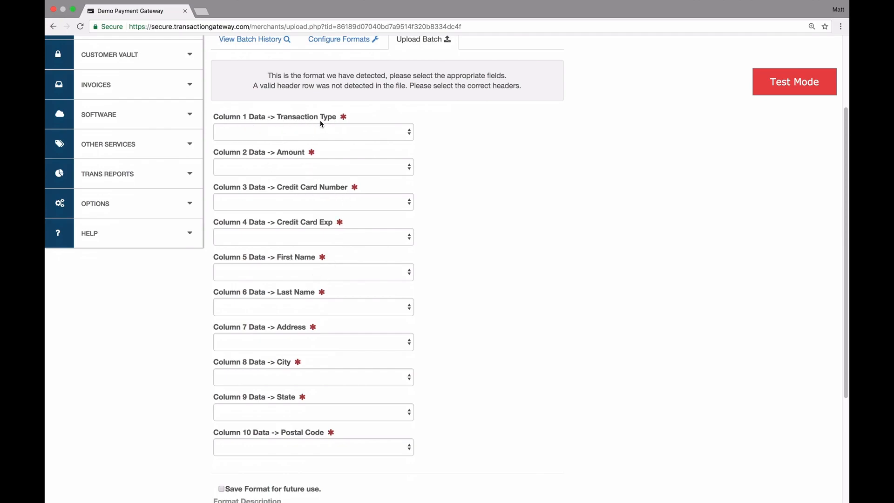
{"action": "left_click", "coordinate": [313, 131]}
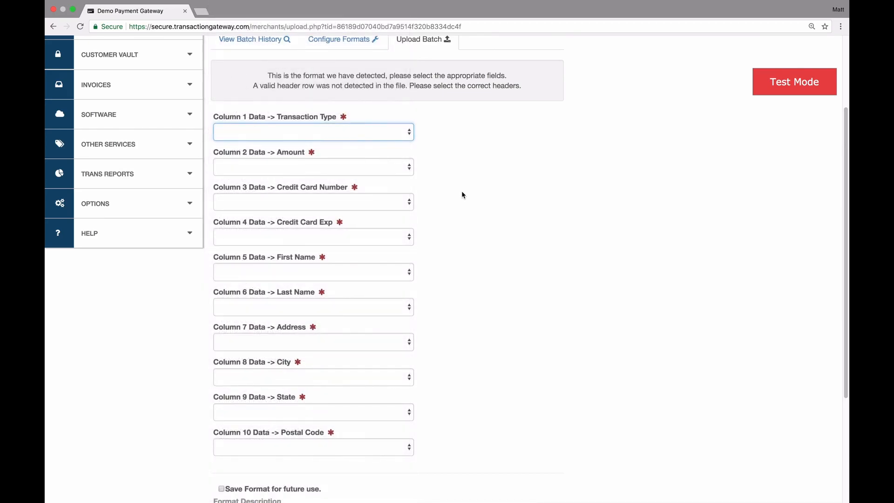
{"action": "left_click", "coordinate": [313, 132]}
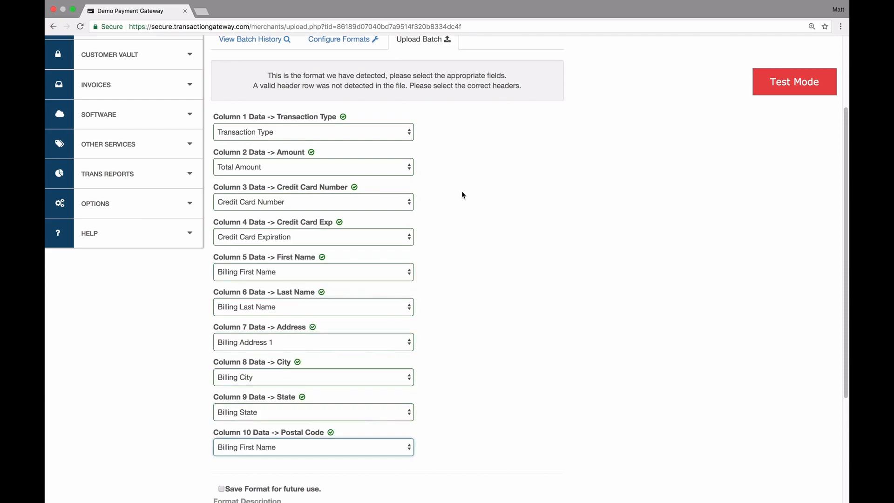
- Submit the completed column mapping with Next to process the batch
{"action": "scroll", "scroll_direction": "down", "scroll_amount": 3}
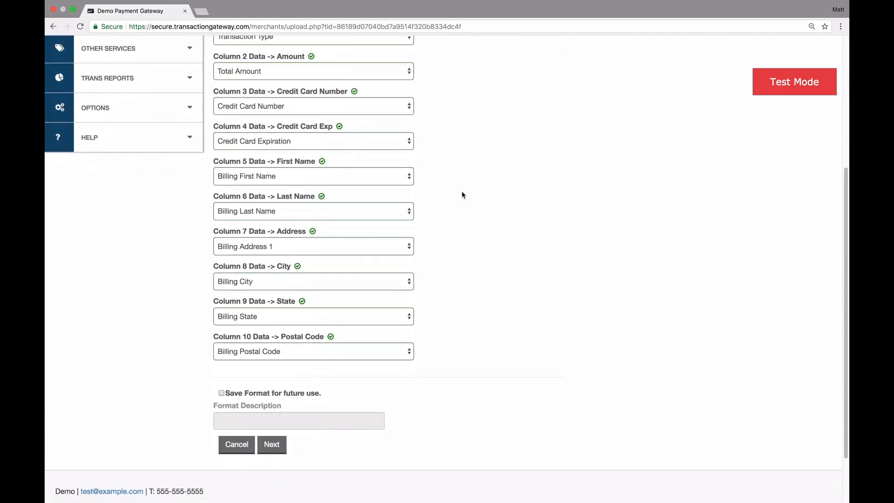
{"action": "scroll", "scroll_direction": "down", "scroll_amount": 3}
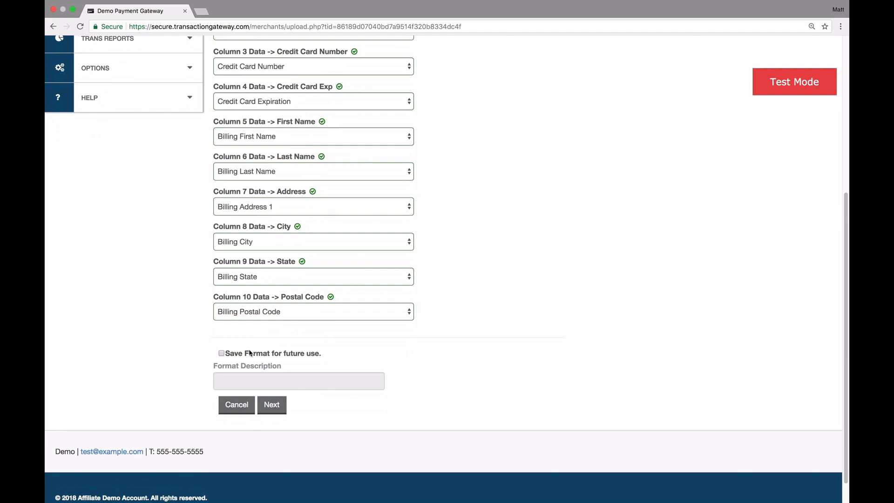
{"action": "mouse_move", "coordinate": [350, 370]}
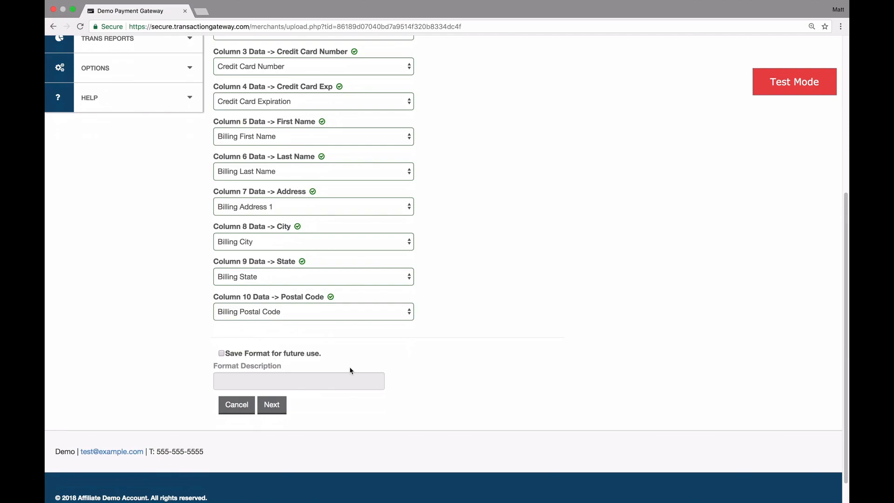
{"action": "mouse_move", "coordinate": [451, 270]}
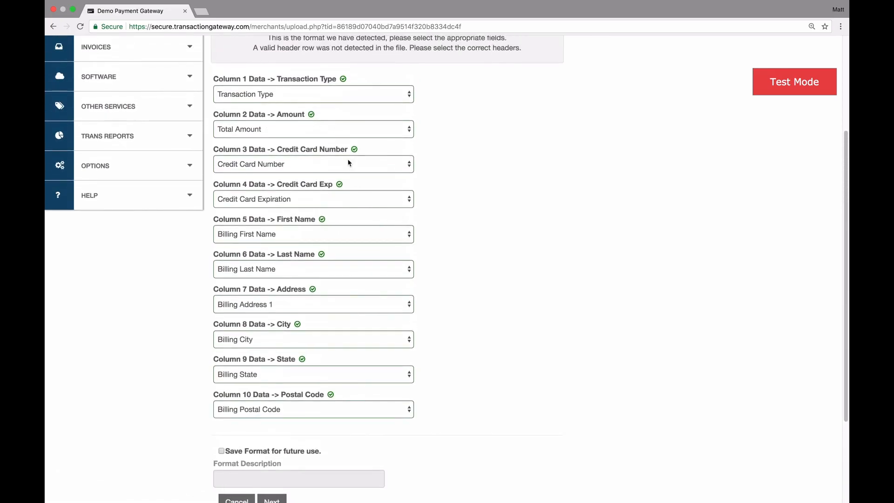
{"action": "mouse_move", "coordinate": [288, 292]}
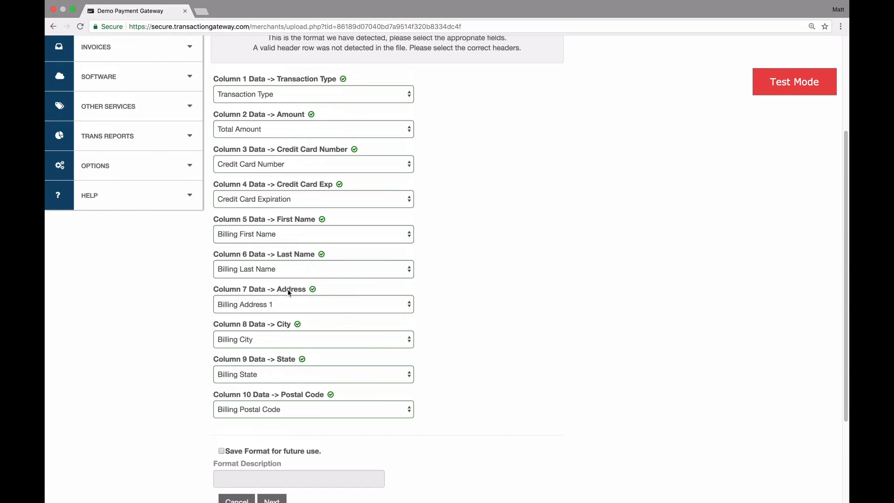
{"action": "mouse_move", "coordinate": [508, 370]}
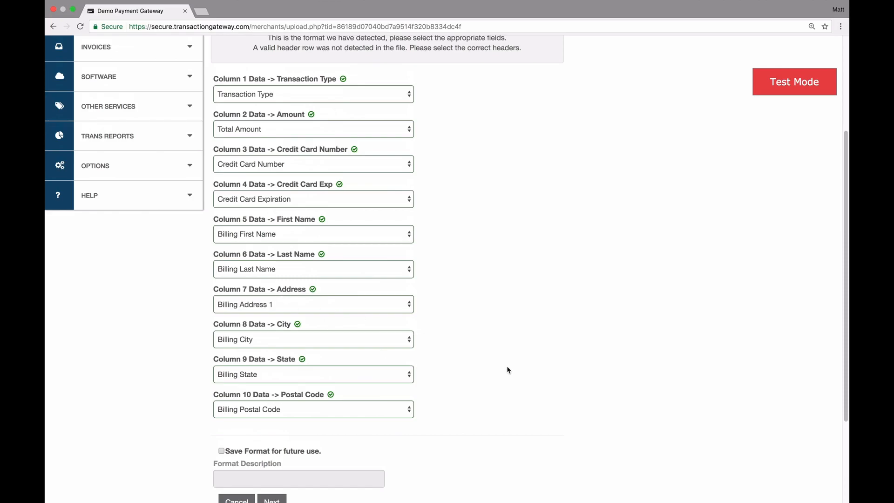
{"action": "scroll", "scroll_direction": "down", "scroll_amount": 3}
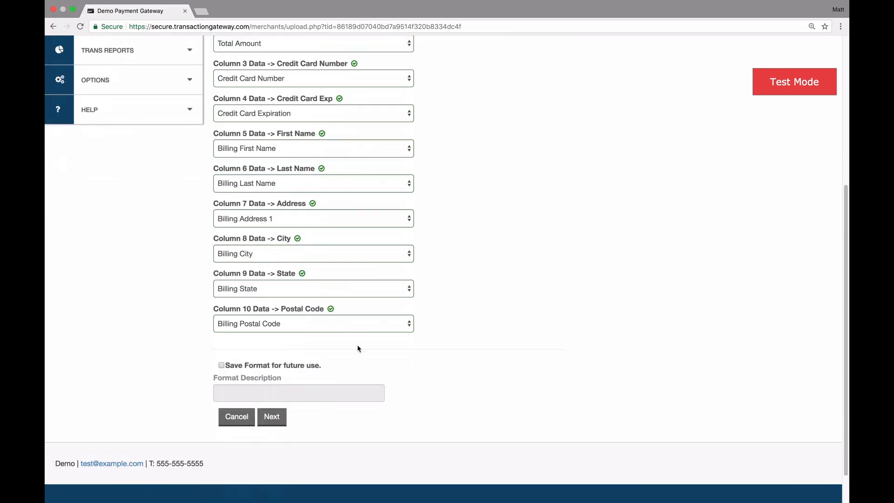
{"action": "left_click", "coordinate": [271, 416]}
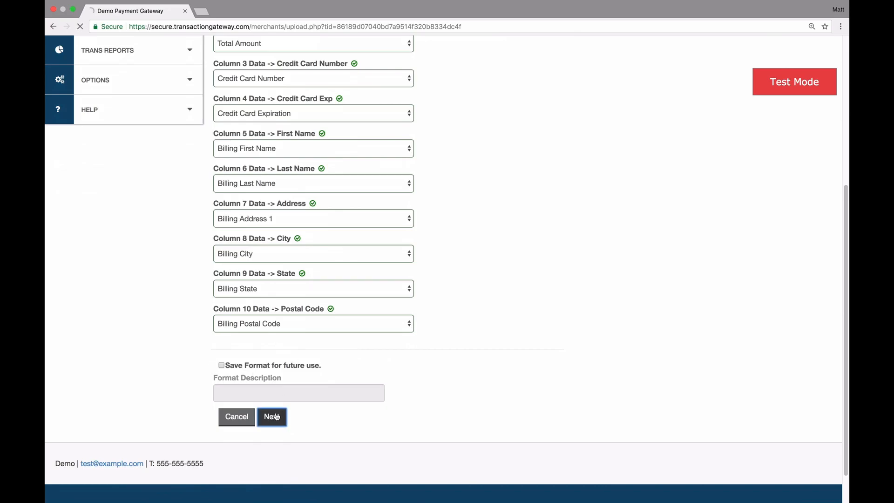
- View the new batch in Batch History as Complete with 10 approved, 0 declined, 1 error
{"action": "left_click", "coordinate": [271, 416]}
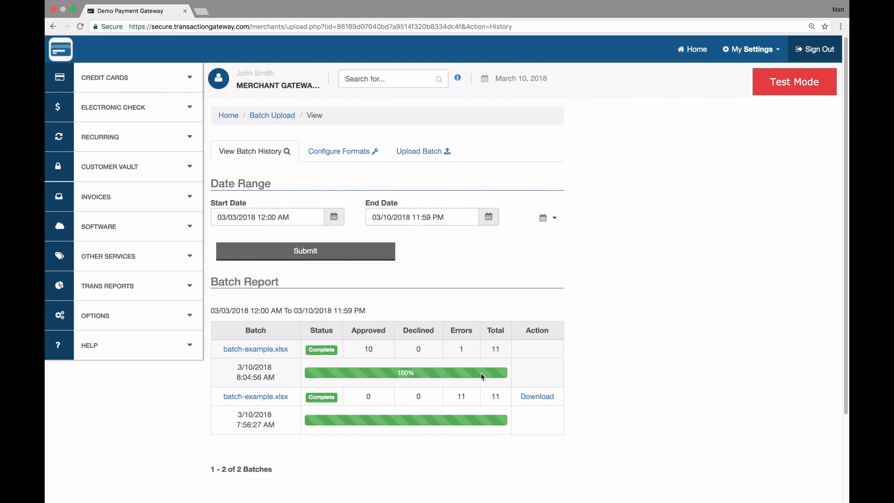
{"action": "mouse_move", "coordinate": [382, 357]}
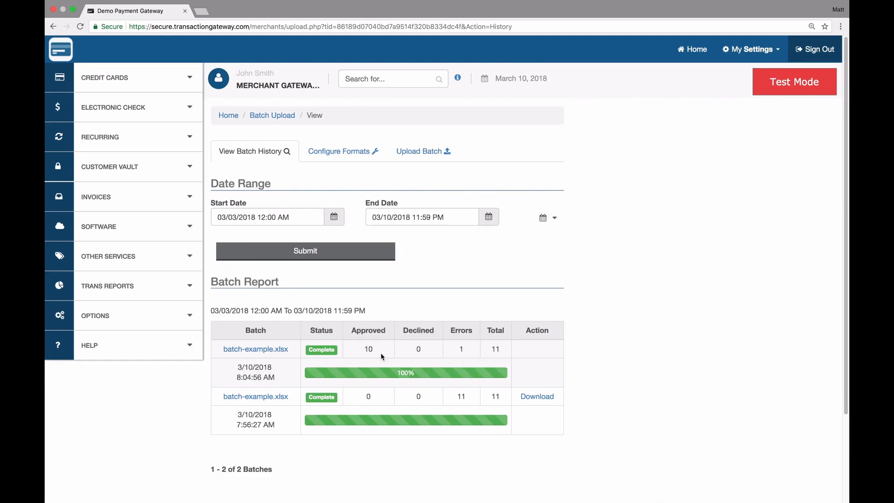
{"action": "mouse_move", "coordinate": [421, 342]}
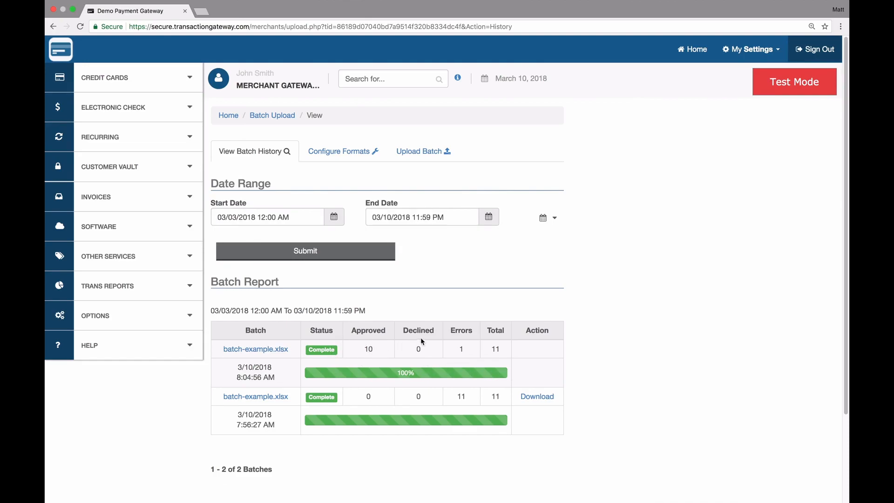
{"action": "mouse_move", "coordinate": [472, 356]}
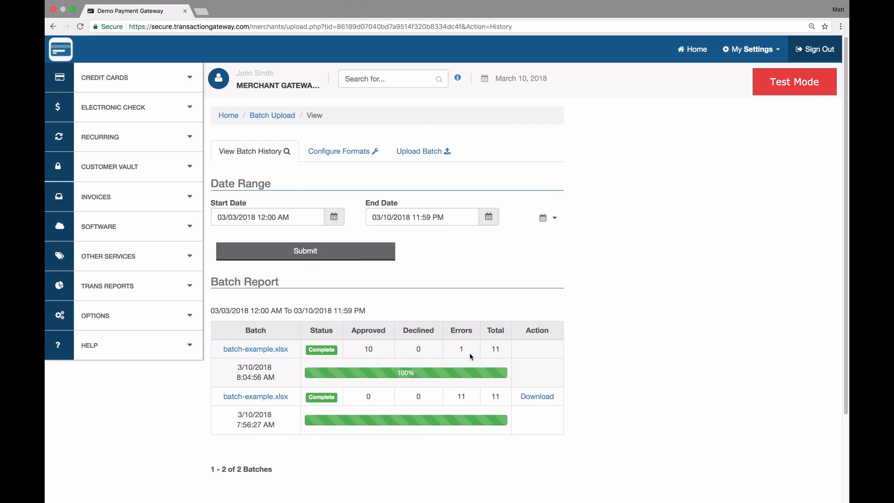
{"action": "mouse_move", "coordinate": [502, 355]}
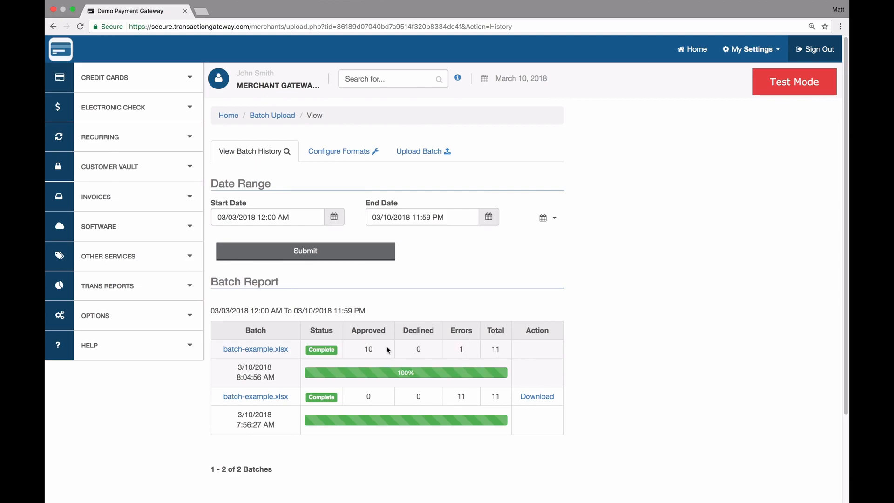
{"action": "mouse_move", "coordinate": [256, 349]}
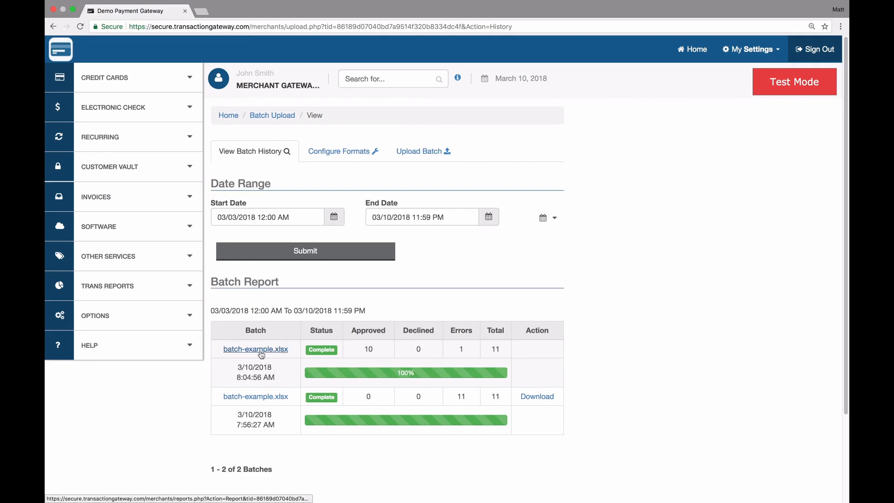
- Show the Transaction Report for the completed batch-example.xlsx batch
{"action": "left_click", "coordinate": [256, 349]}
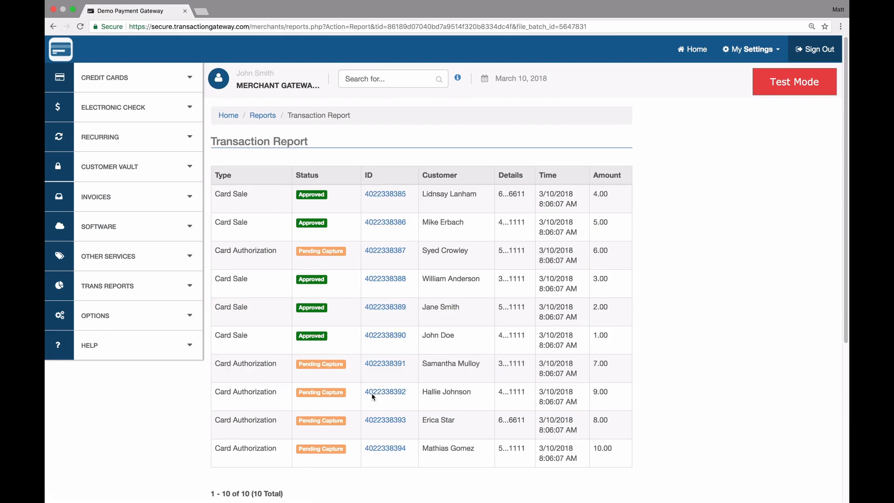
{"action": "mouse_move", "coordinate": [262, 366]}
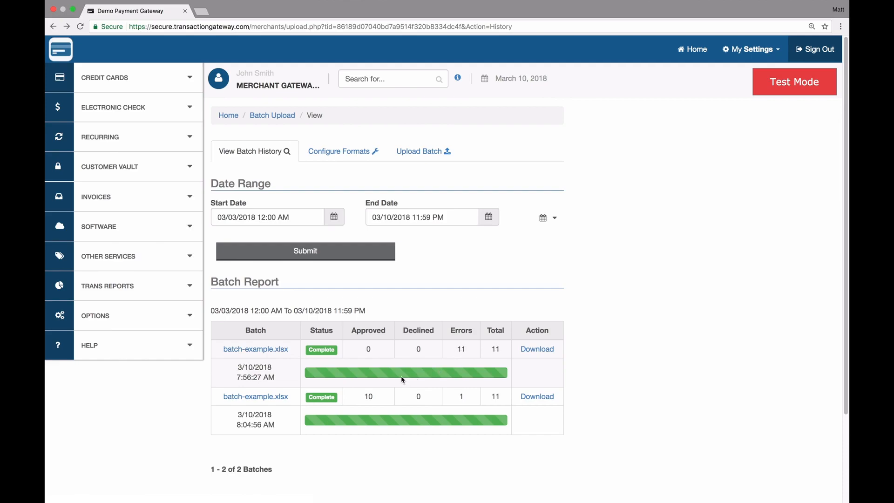
{"action": "mouse_move", "coordinate": [471, 398]}
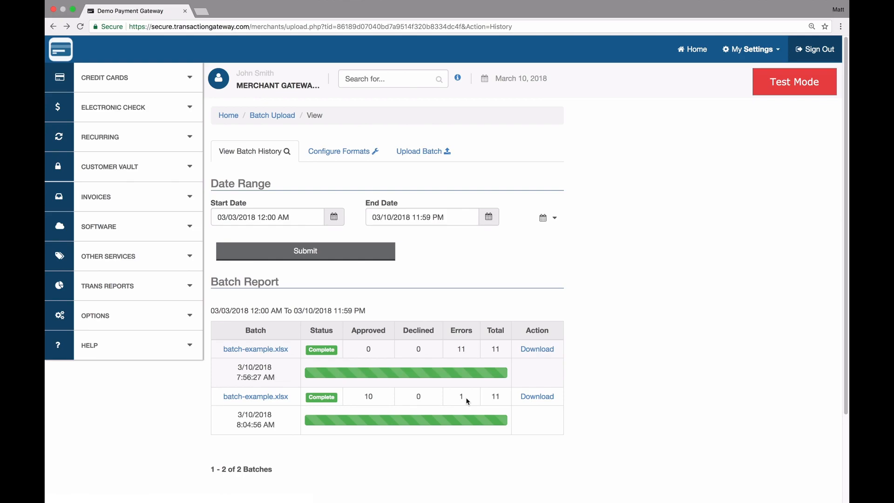
{"action": "mouse_move", "coordinate": [472, 401]}
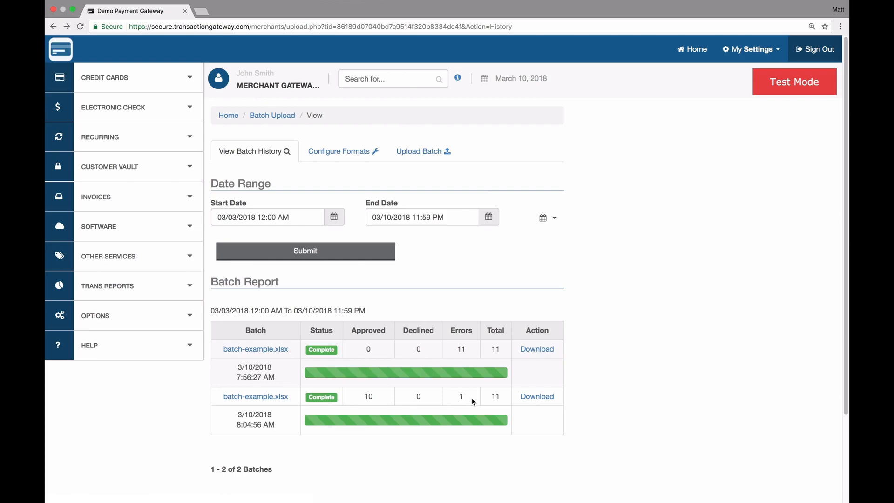
{"action": "mouse_move", "coordinate": [461, 397]}
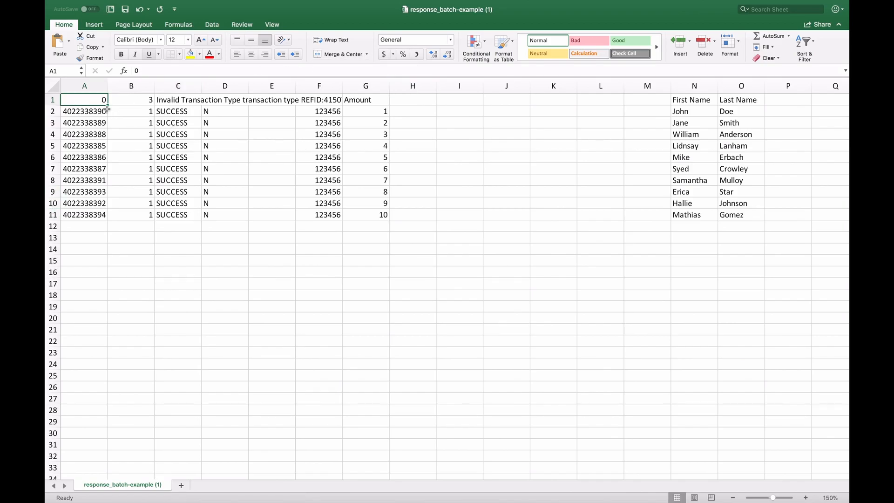
{"action": "mouse_move", "coordinate": [81, 111]}
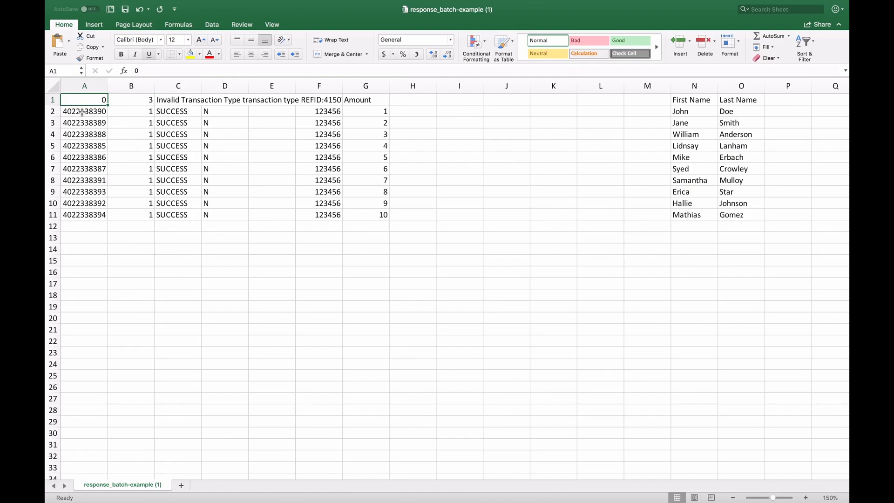
- Autofit column A to the full transaction IDs and select the header row
{"action": "double_click", "coordinate": [85, 111]}
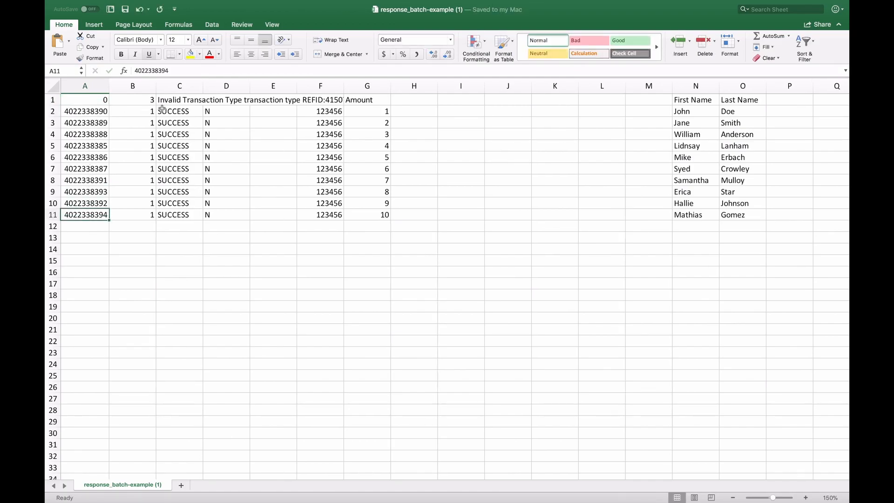
{"action": "left_click", "coordinate": [52, 100]}
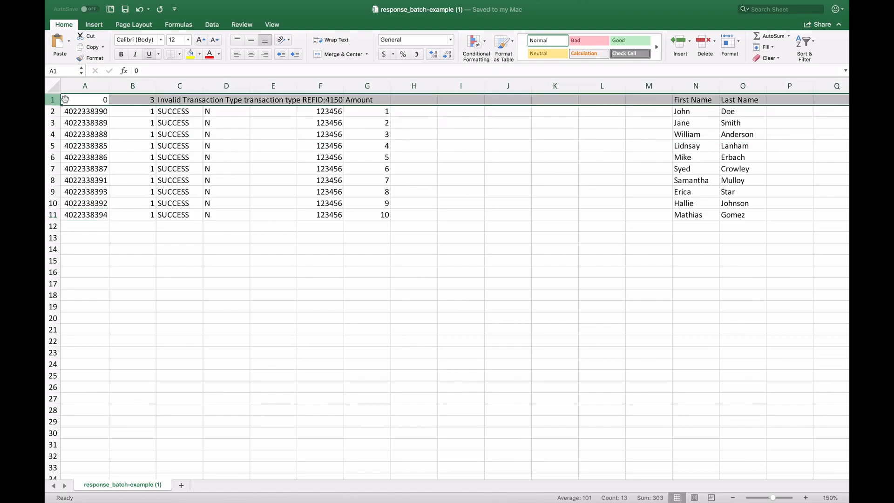